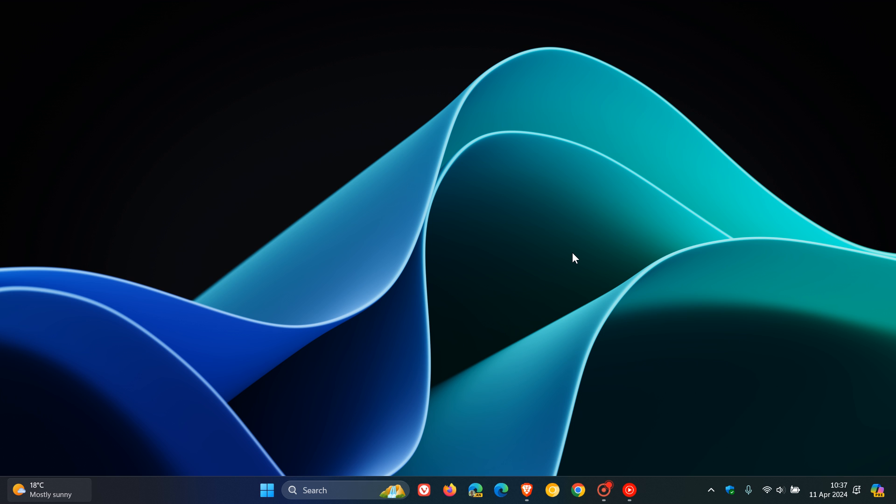
mouse_move(516, 295)
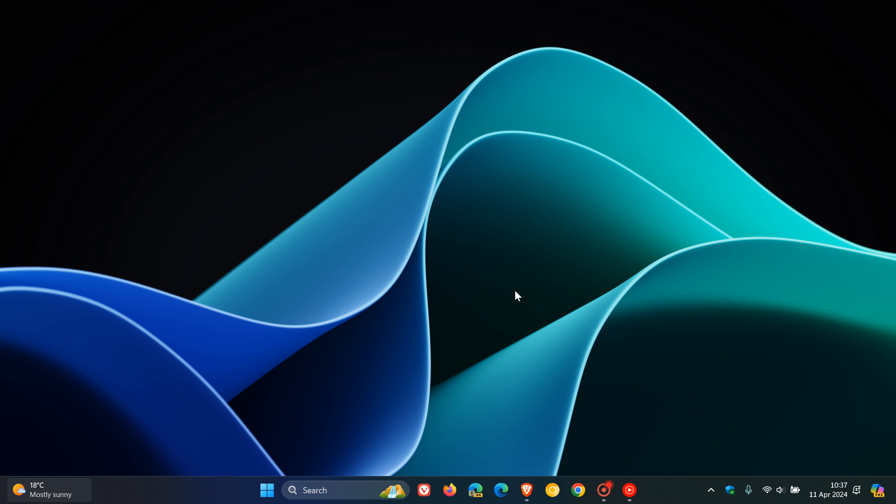
mouse_move(646, 239)
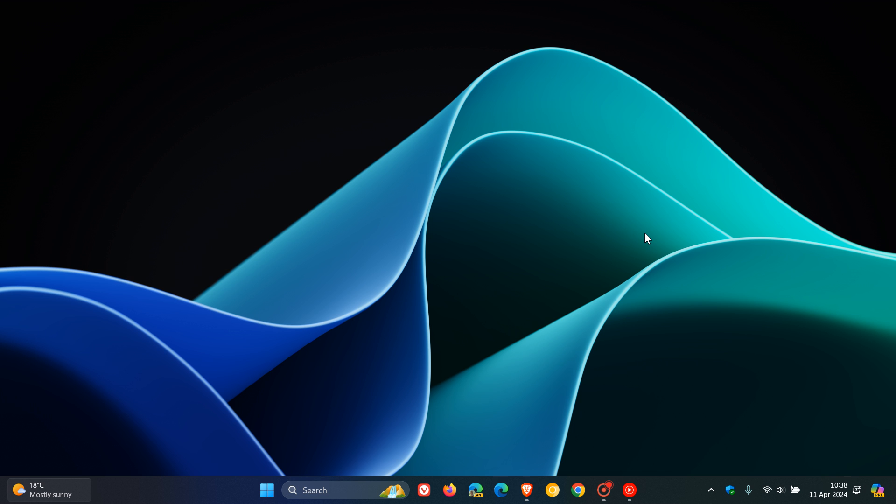
mouse_move(572, 326)
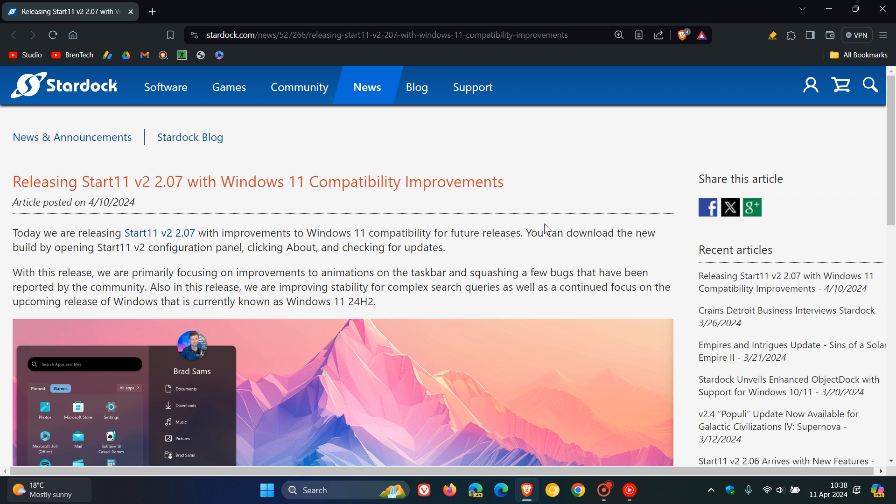
mouse_move(586, 181)
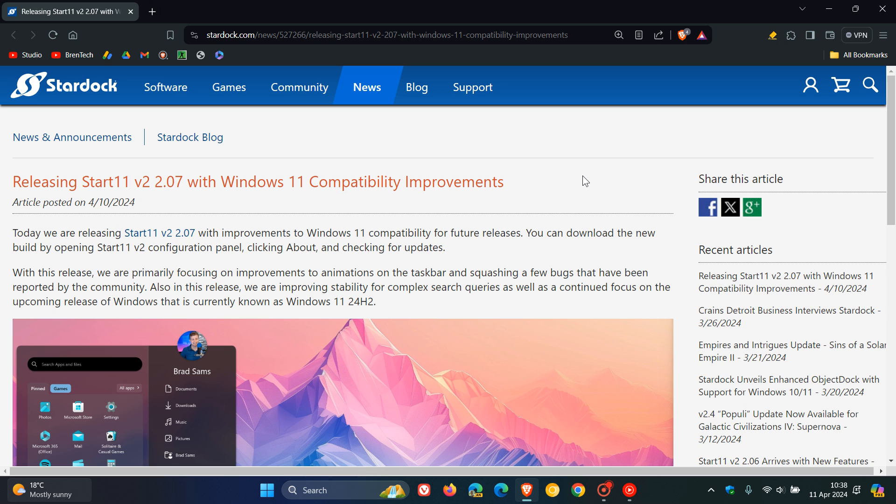
mouse_move(565, 178)
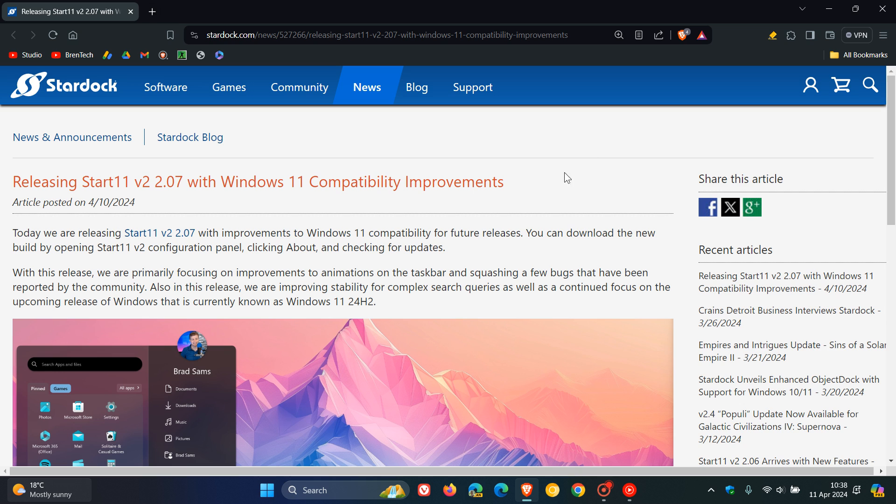
mouse_move(577, 176)
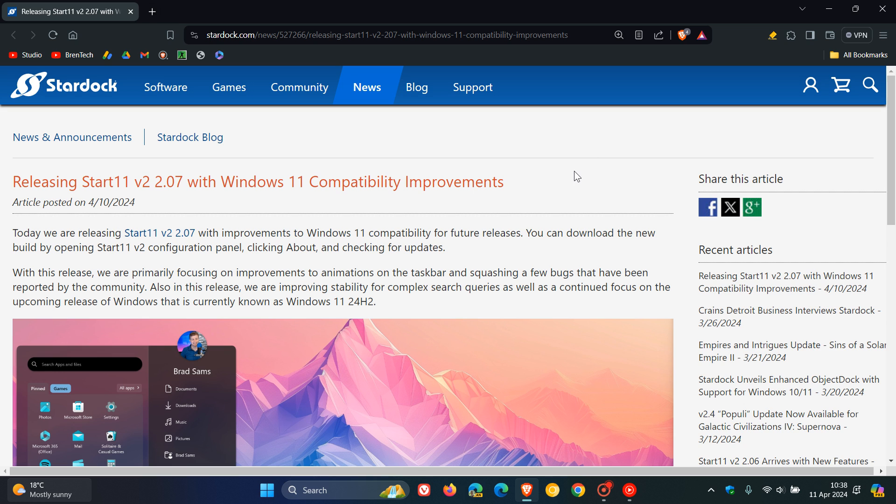
mouse_move(574, 183)
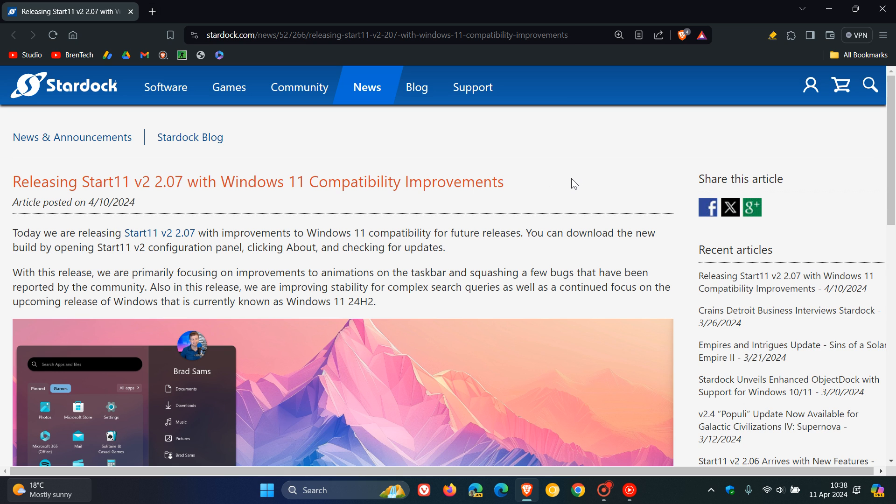
mouse_move(554, 195)
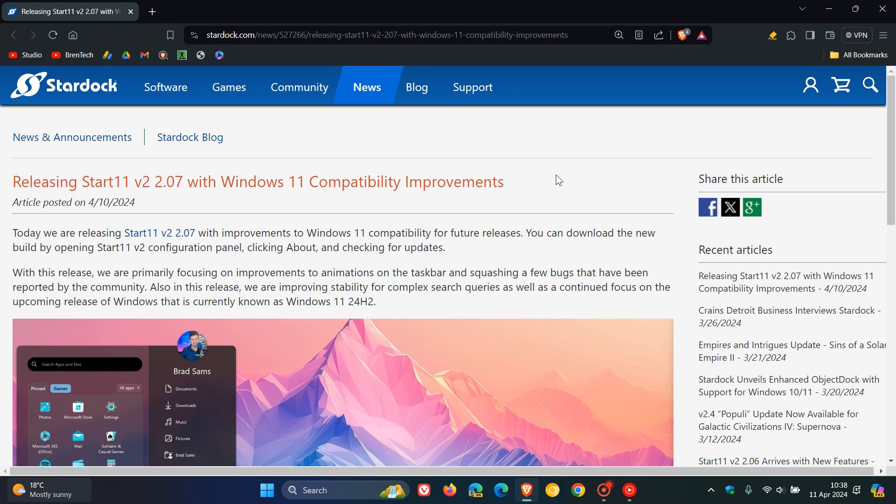
Select the phrase 'improvements to Windows 11 compatibility for future releases.' and scroll onward.
scroll("down", 3)
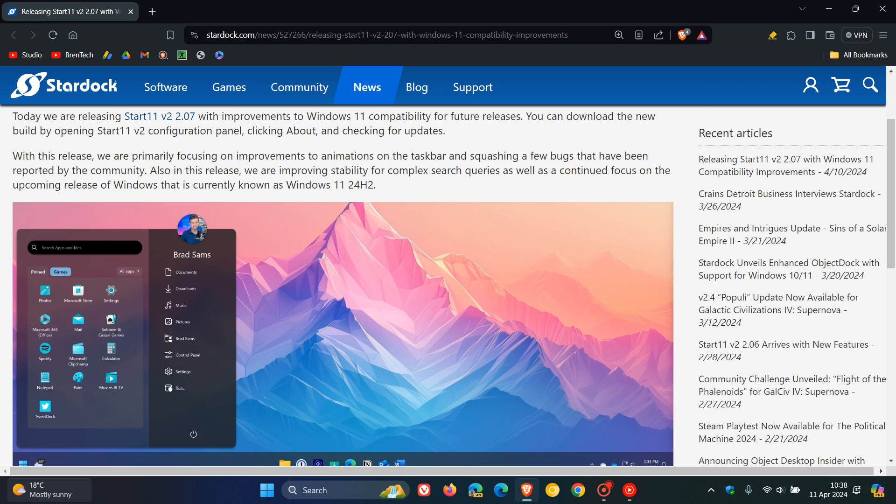
scroll("up", 3)
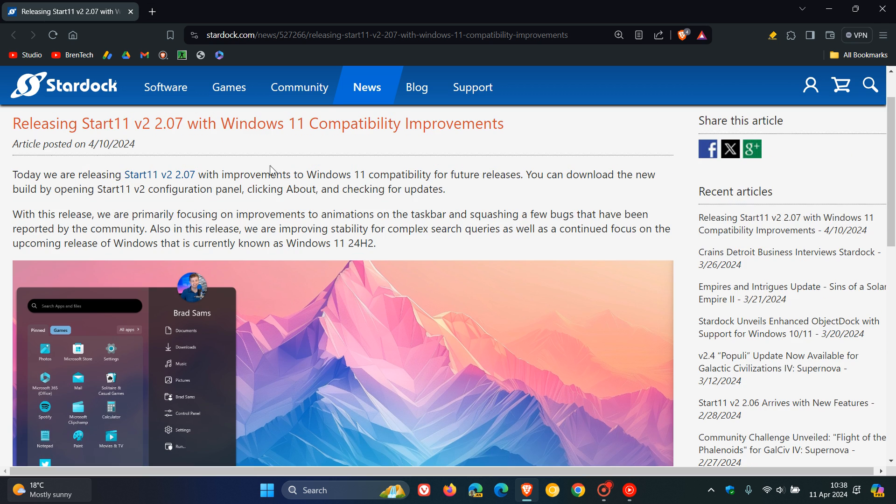
left_click_drag(224, 174, 377, 189)
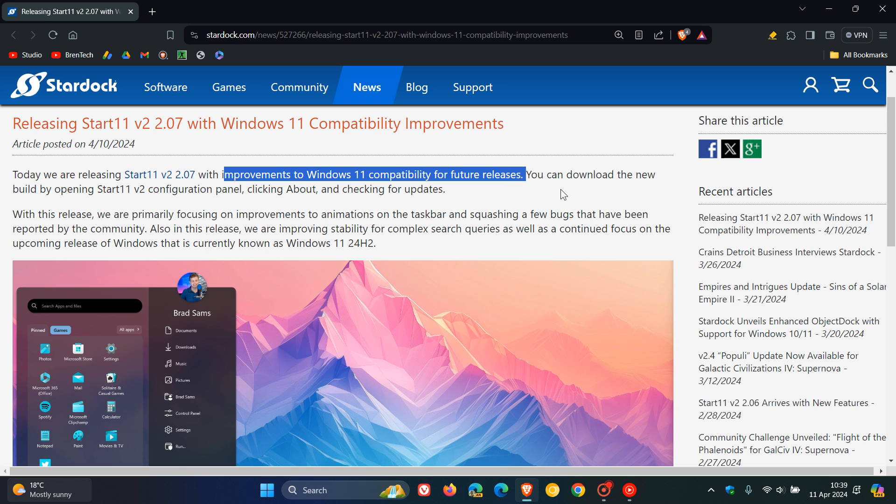
scroll("down", 3)
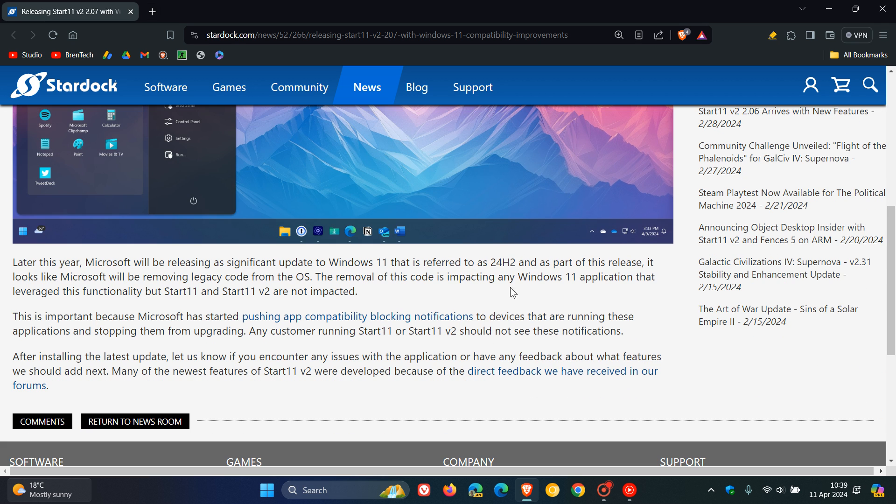
mouse_move(461, 292)
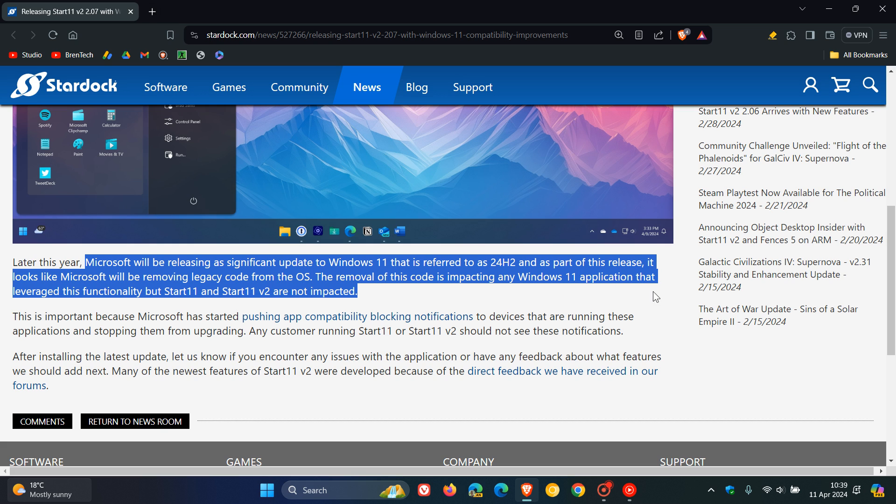
mouse_move(667, 309)
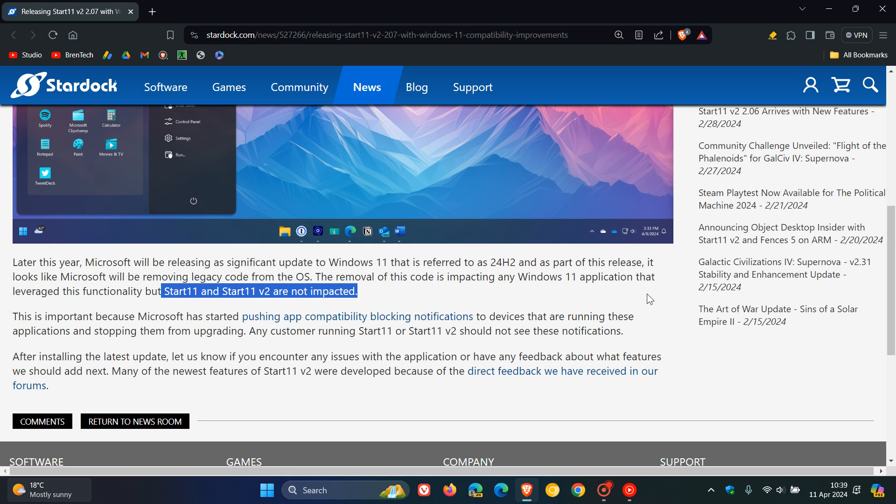
Clear the existing highlight on the not-impacted statement by clicking empty page space.
left_click(649, 299)
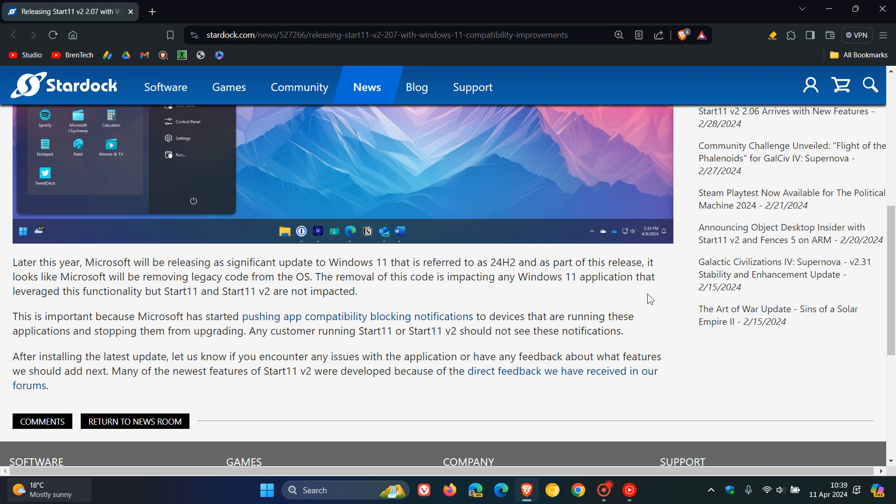
mouse_move(655, 298)
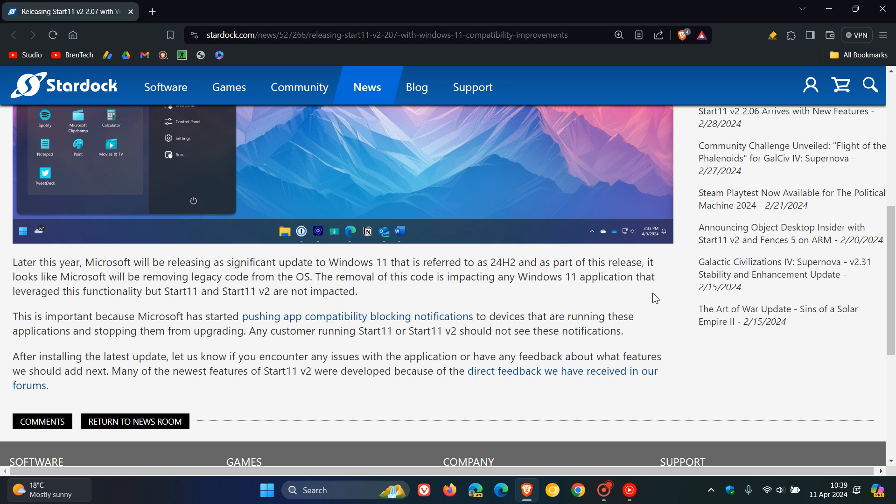
mouse_move(656, 324)
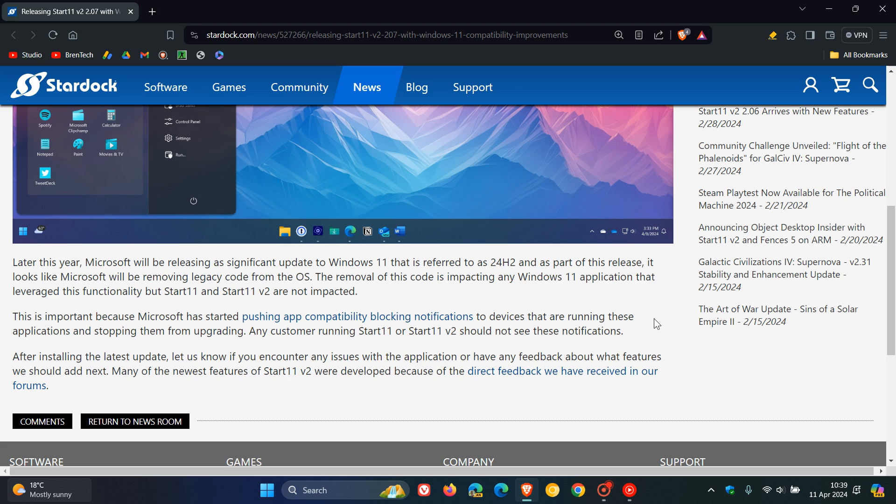
mouse_move(652, 324)
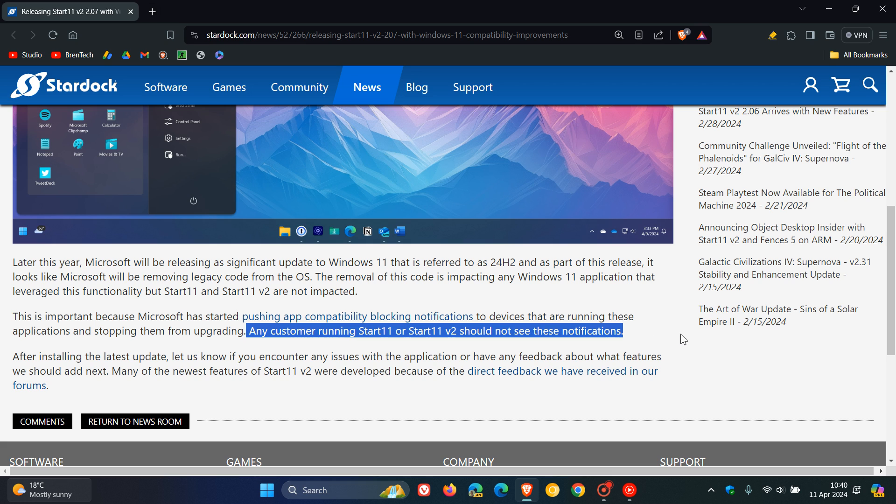
Deselect the customer-notifications sentence and scroll up slightly.
left_click(682, 336)
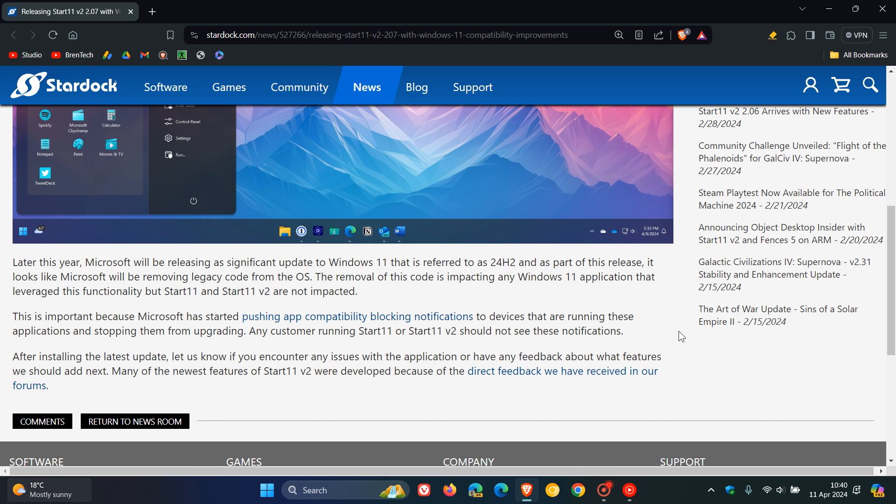
mouse_move(662, 336)
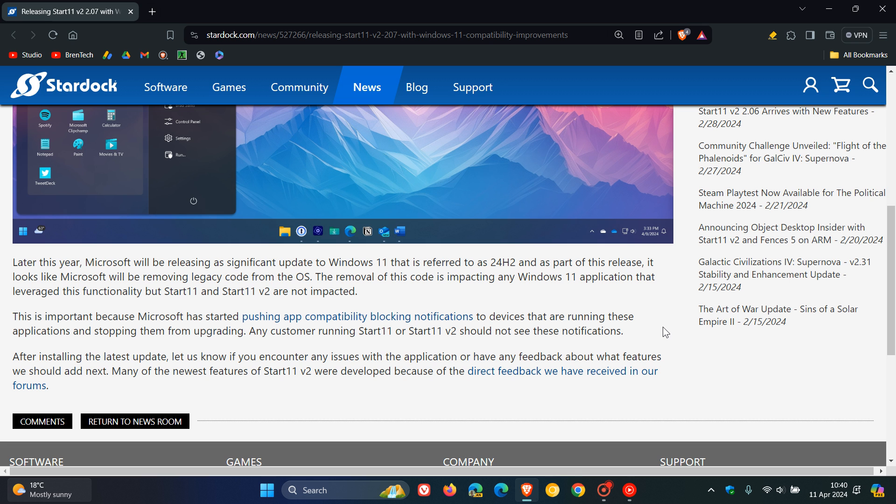
mouse_move(695, 303)
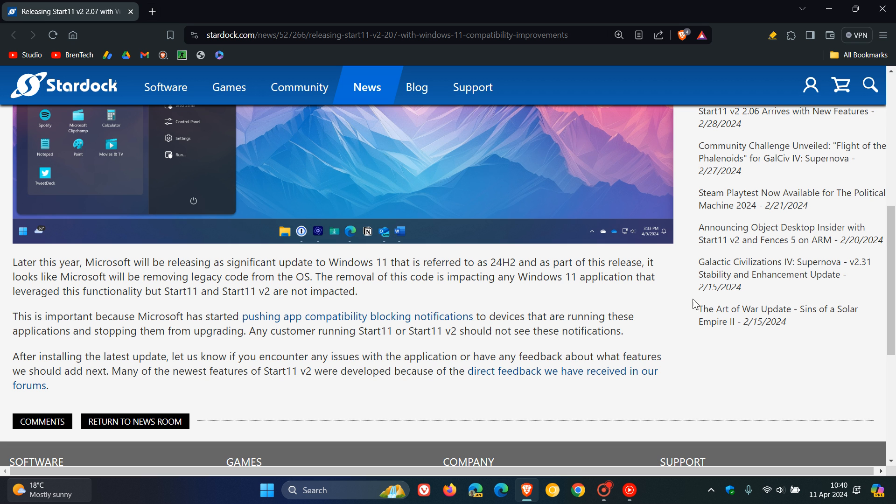
scroll("up", 3)
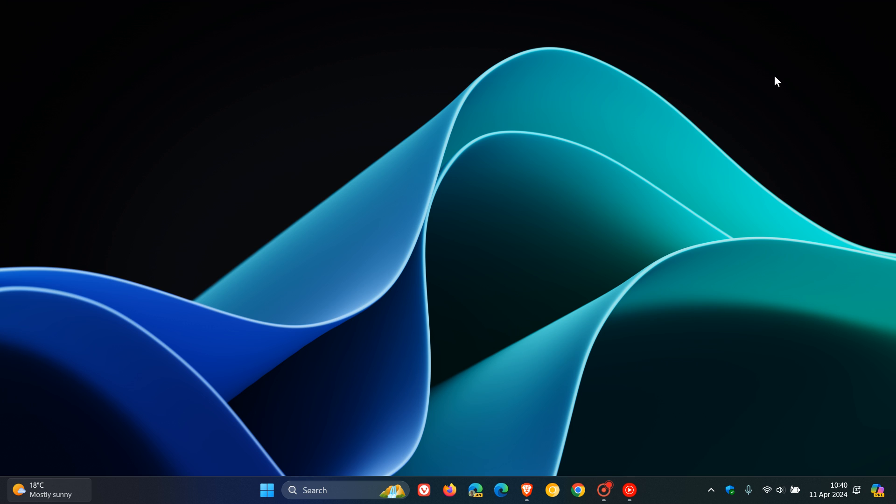
mouse_move(578, 217)
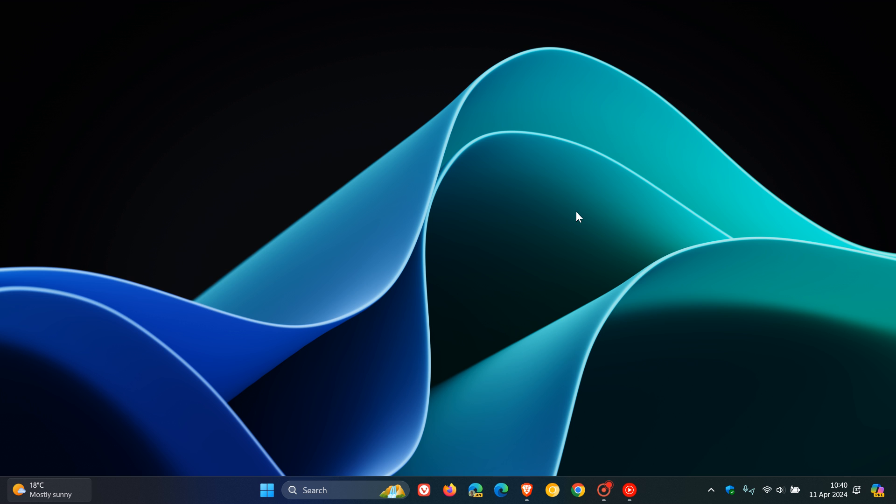